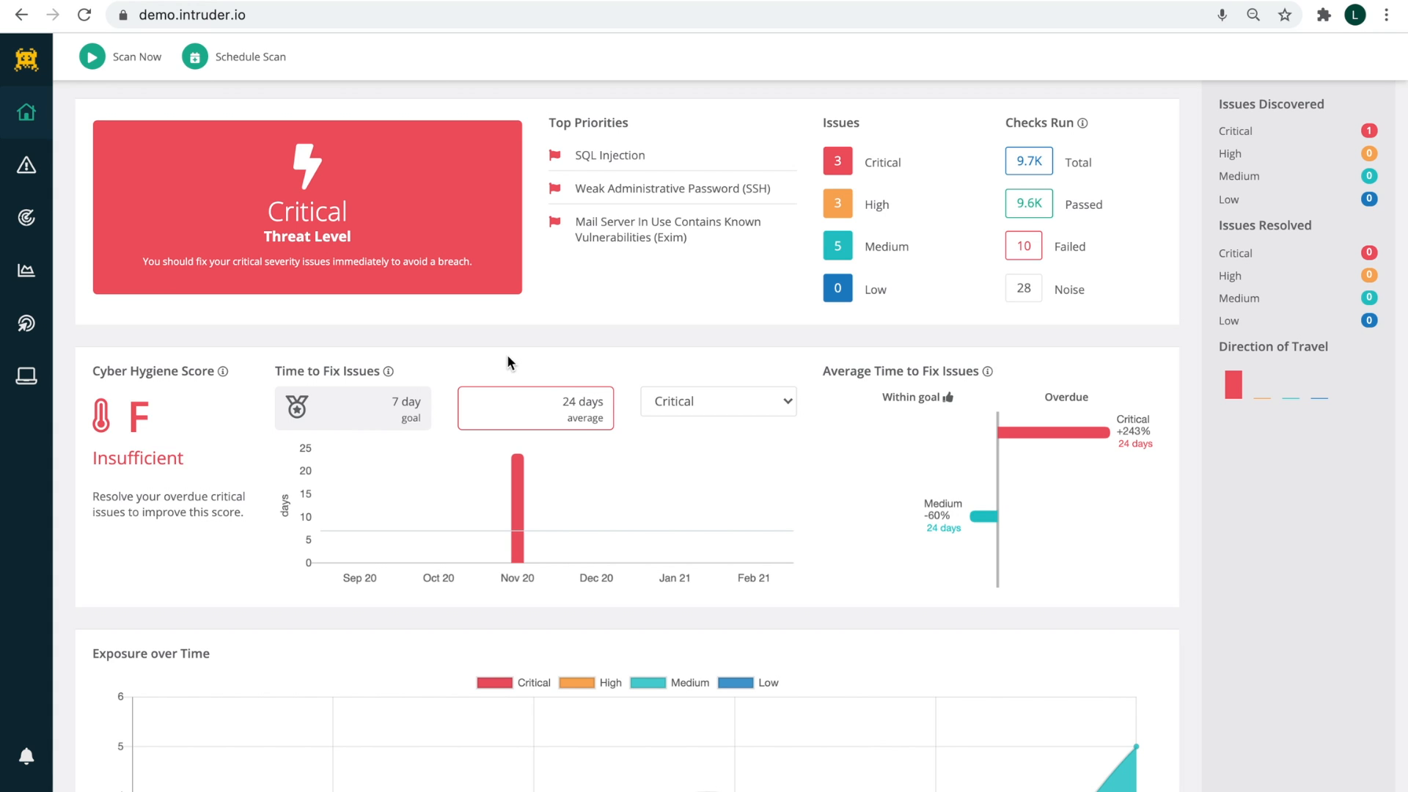
Add 1.2.3.4 and yourdomain.com as new targets tagged My Targets.
scroll(down, 3)
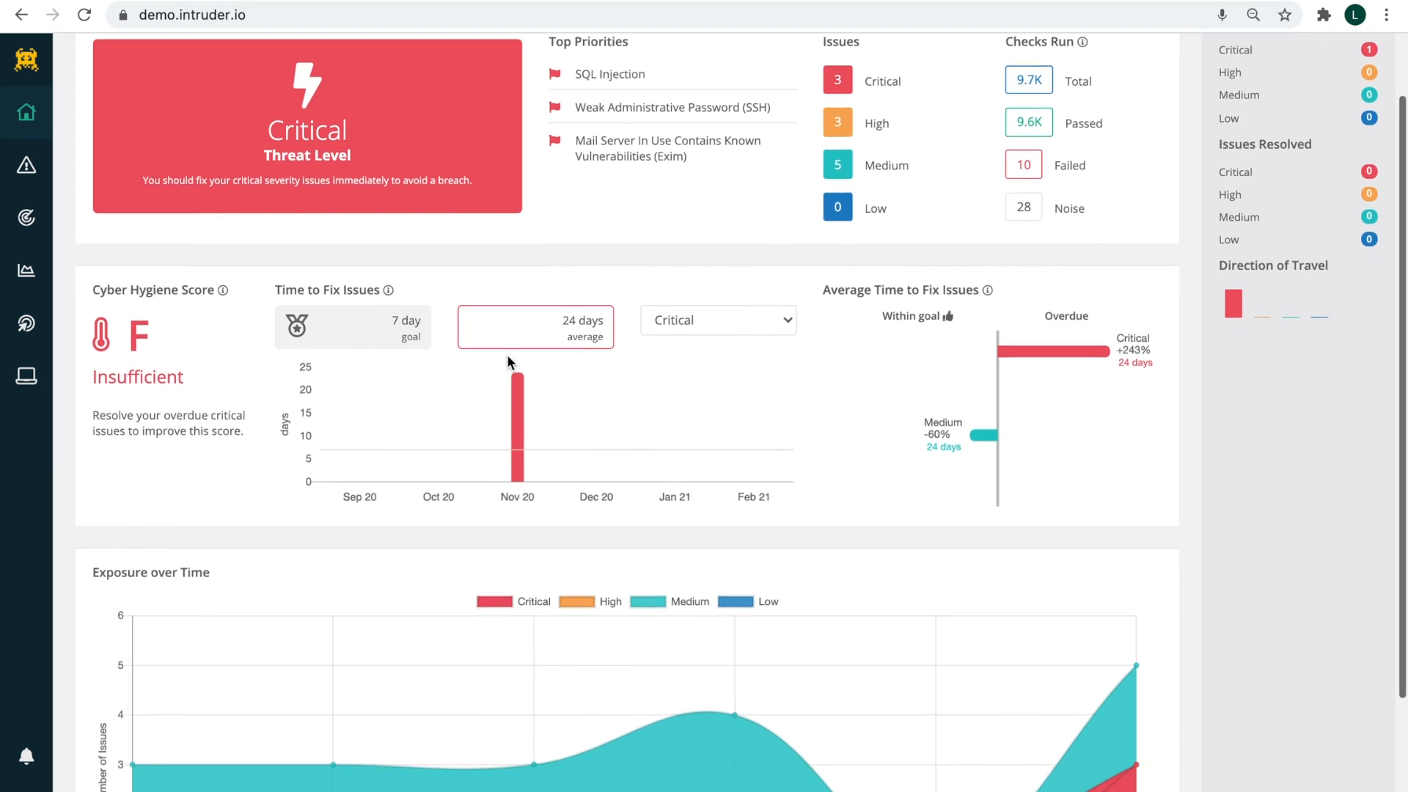
scroll(down, 3)
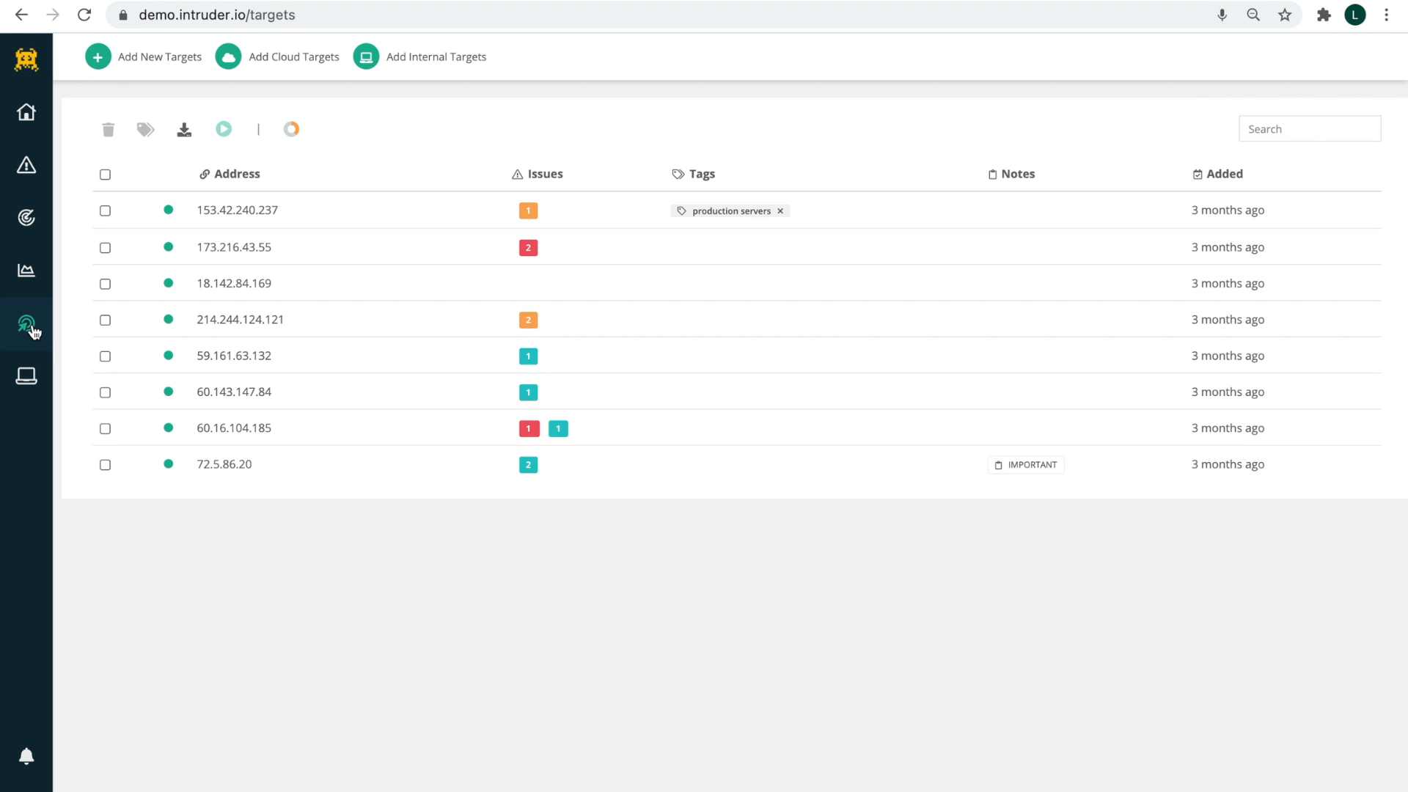
mouse_move(76, 281)
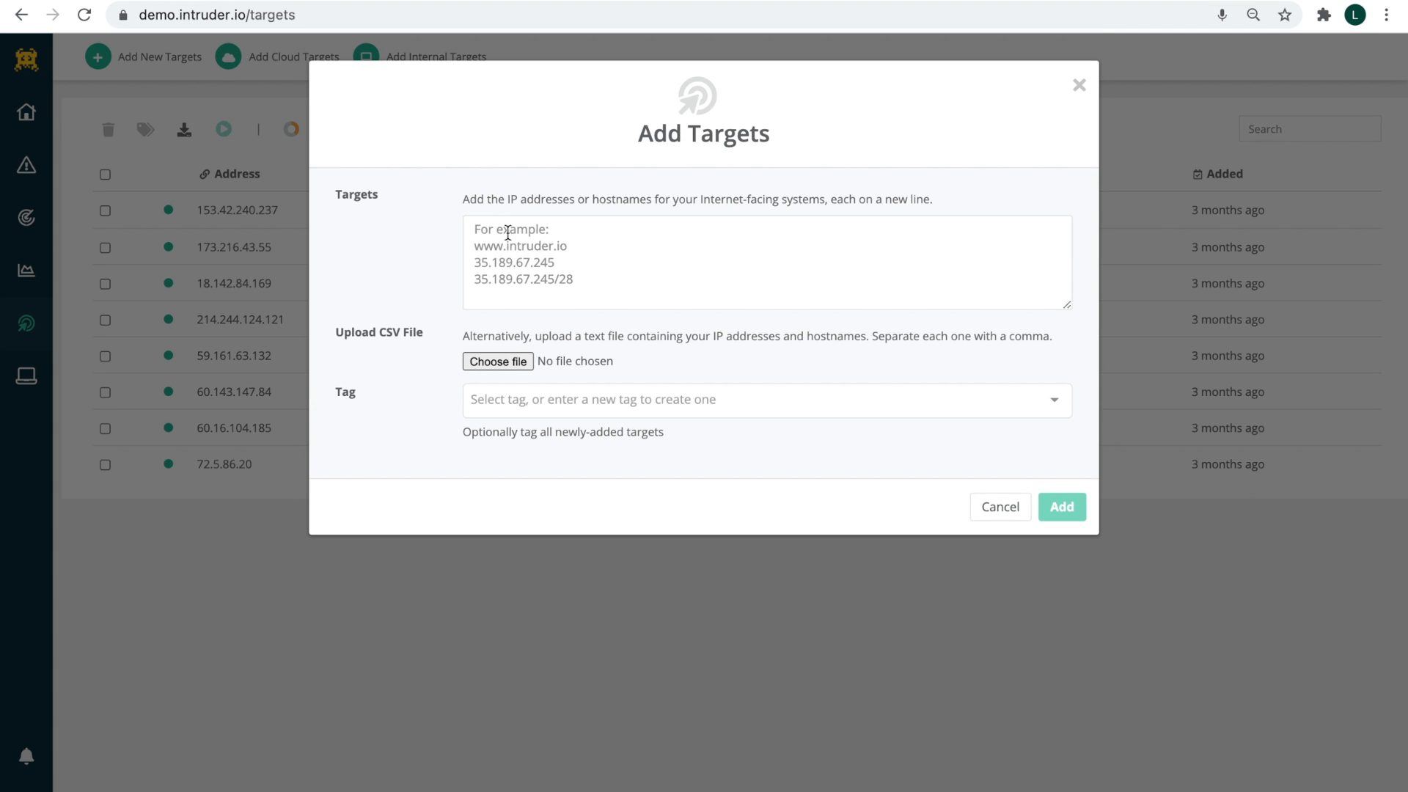
text(1.2.3.4)
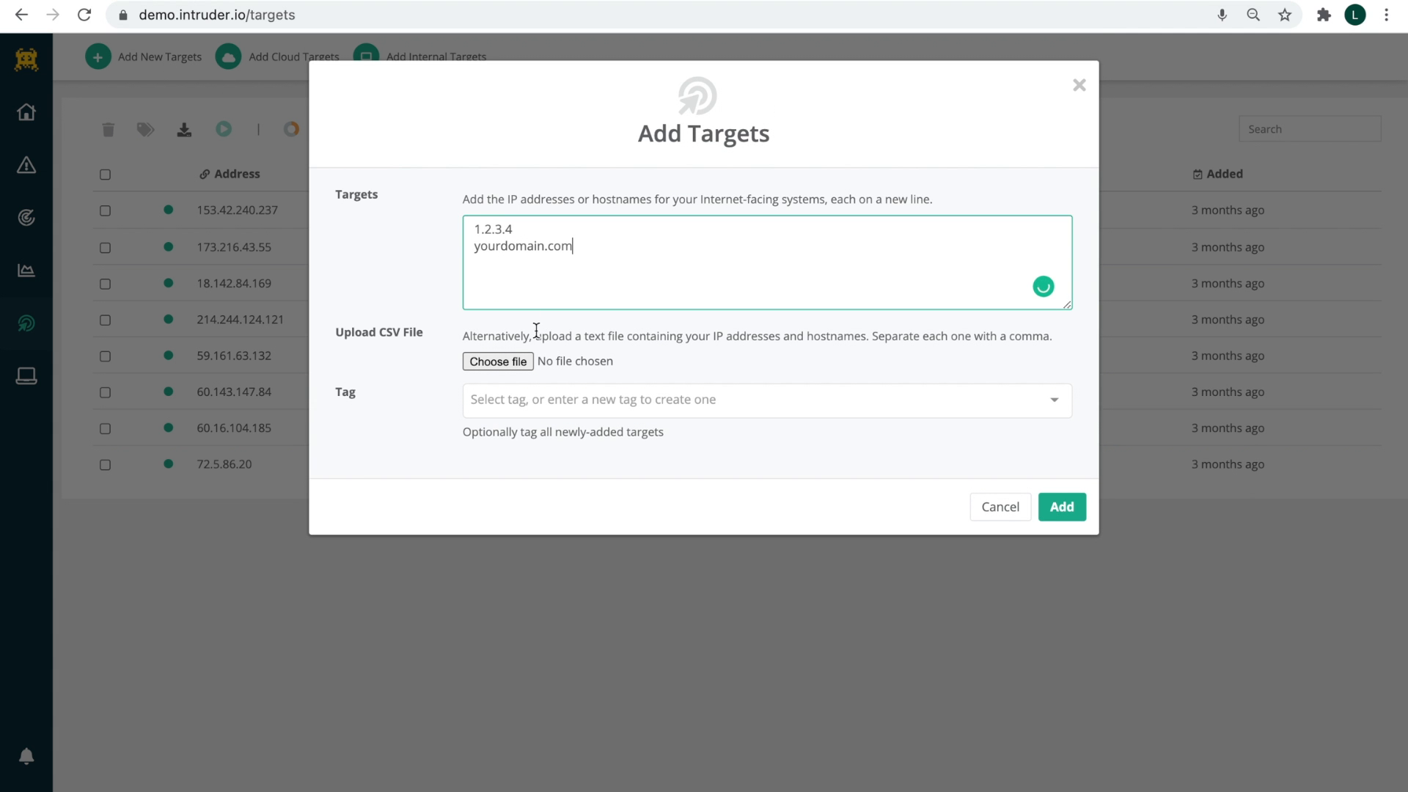
click(767, 398)
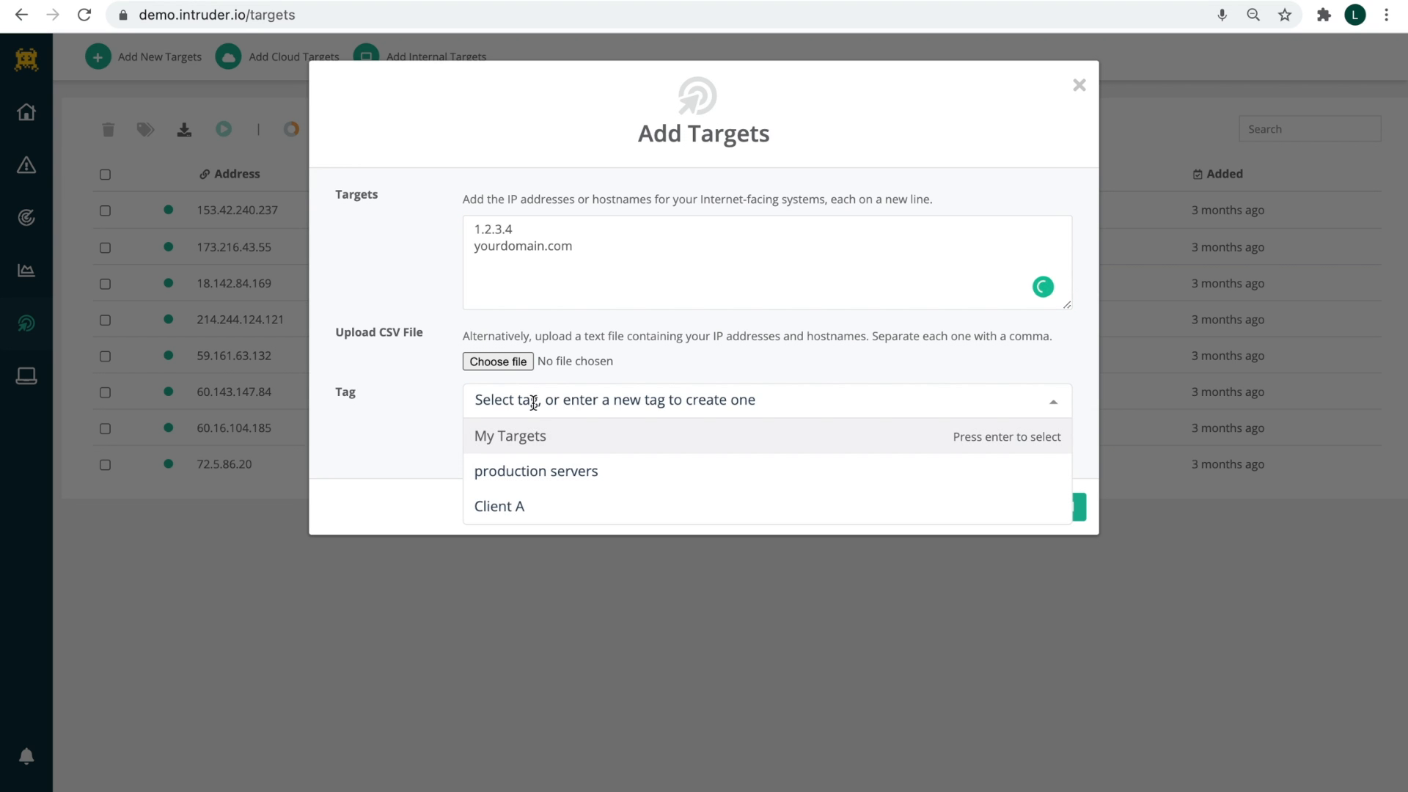
click(509, 436)
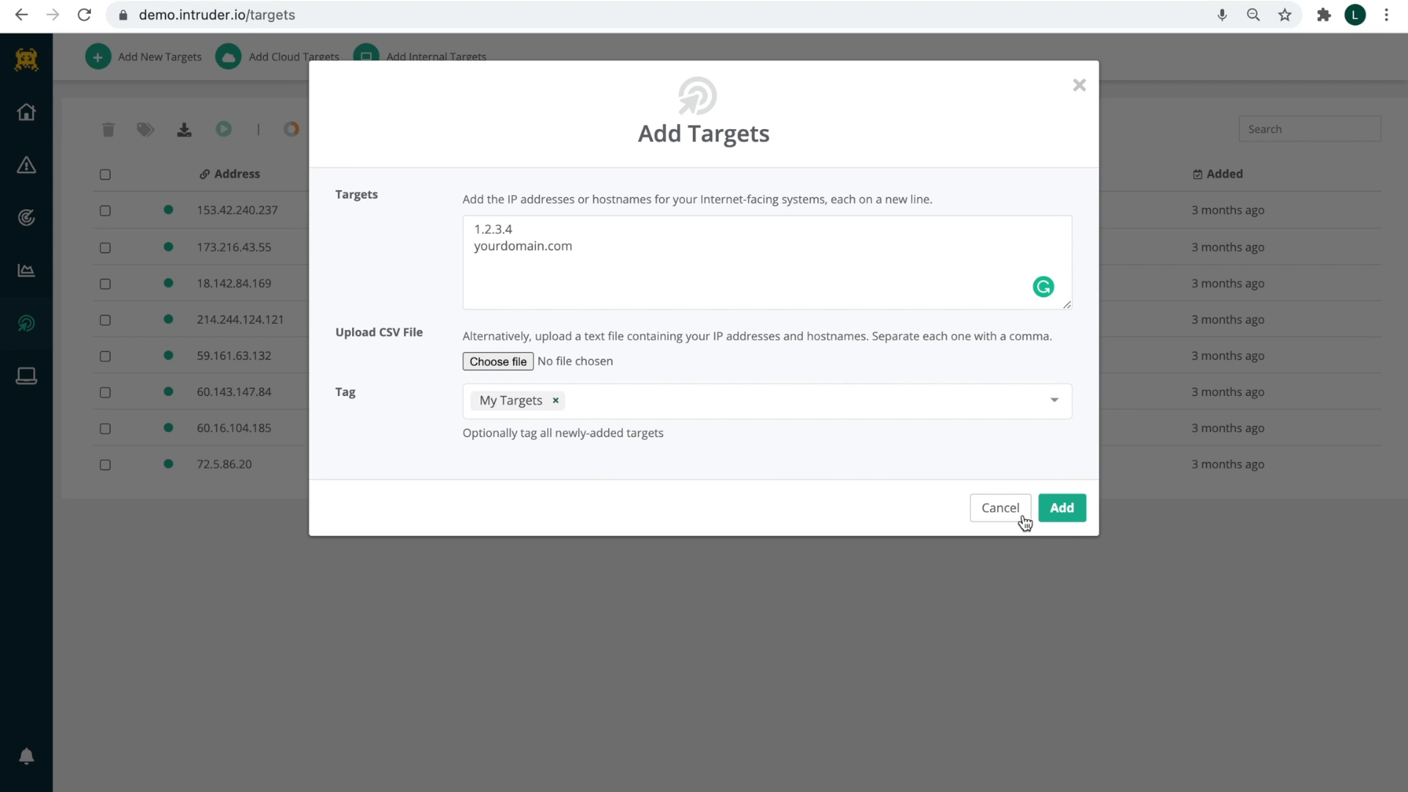
click(1062, 507)
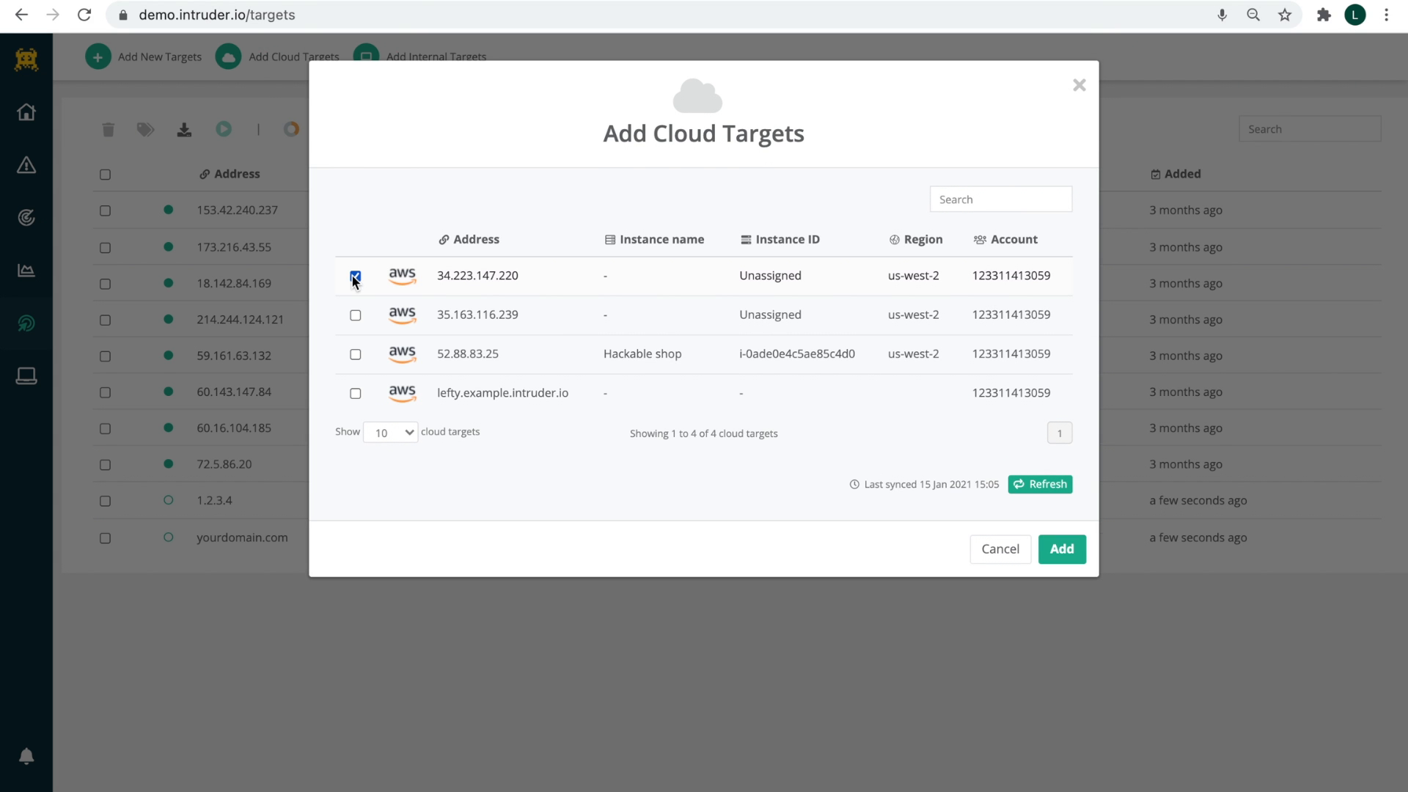
Add the AWS instances 34.223.147.220, 35.163.116.239 and 52.88.83.25 as cloud targets.
click(355, 354)
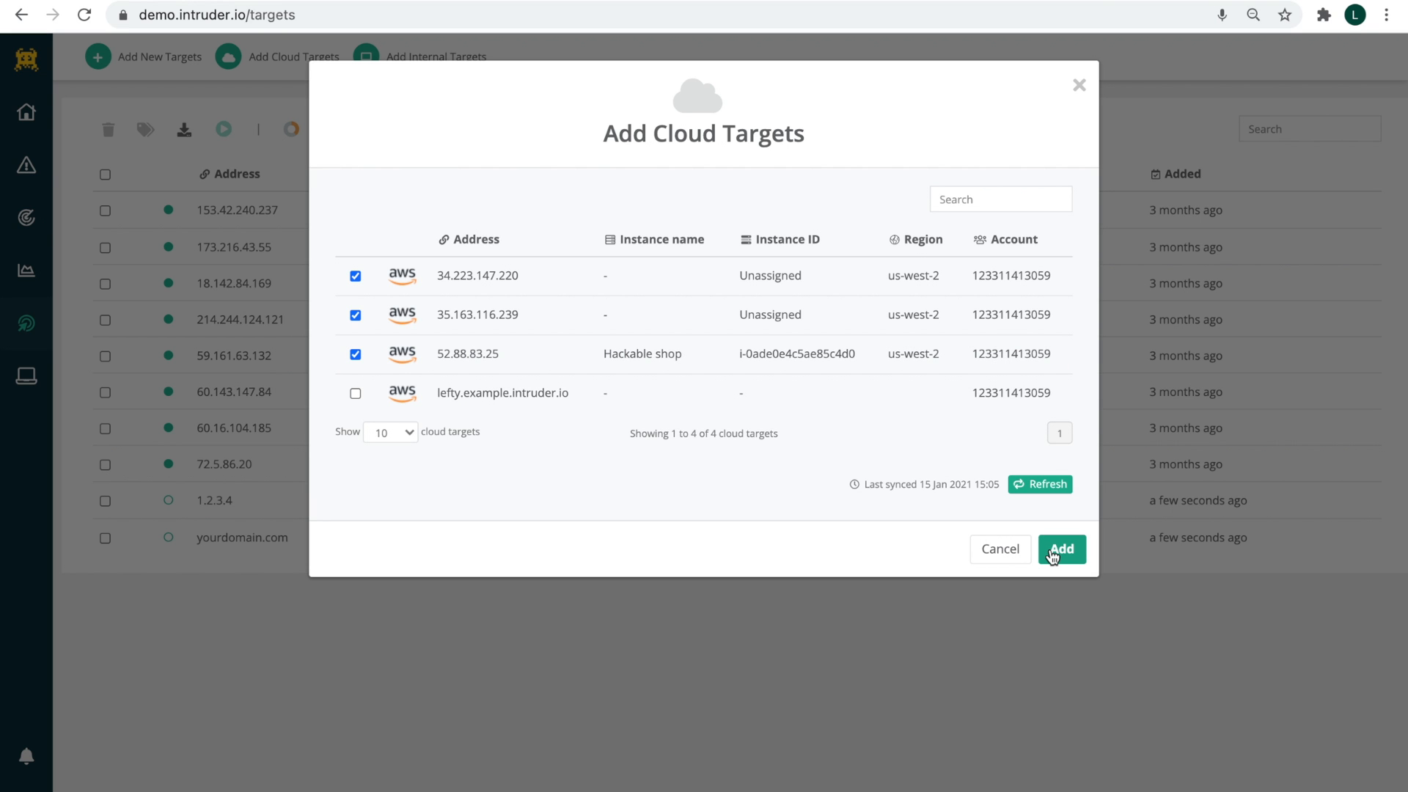
click(1061, 548)
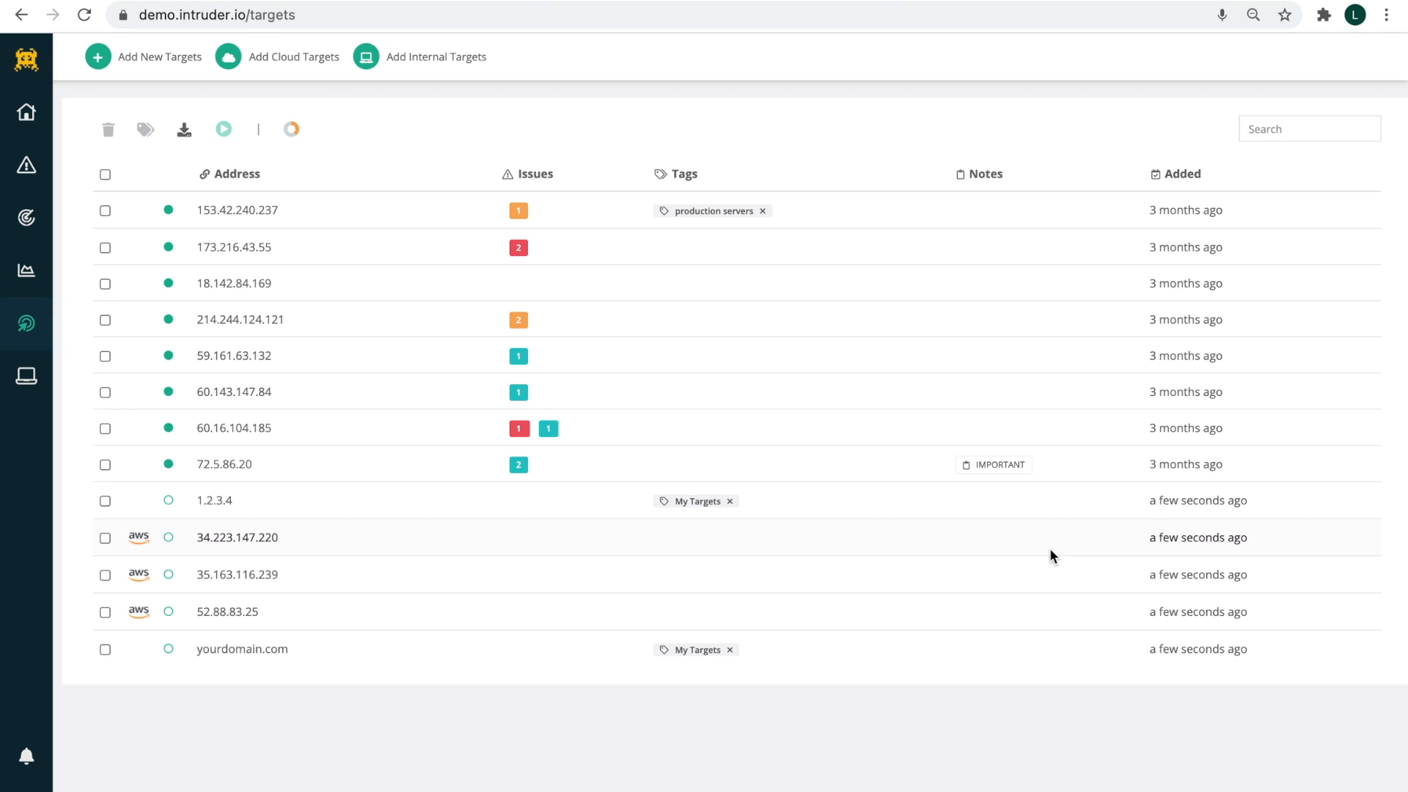
mouse_move(261, 221)
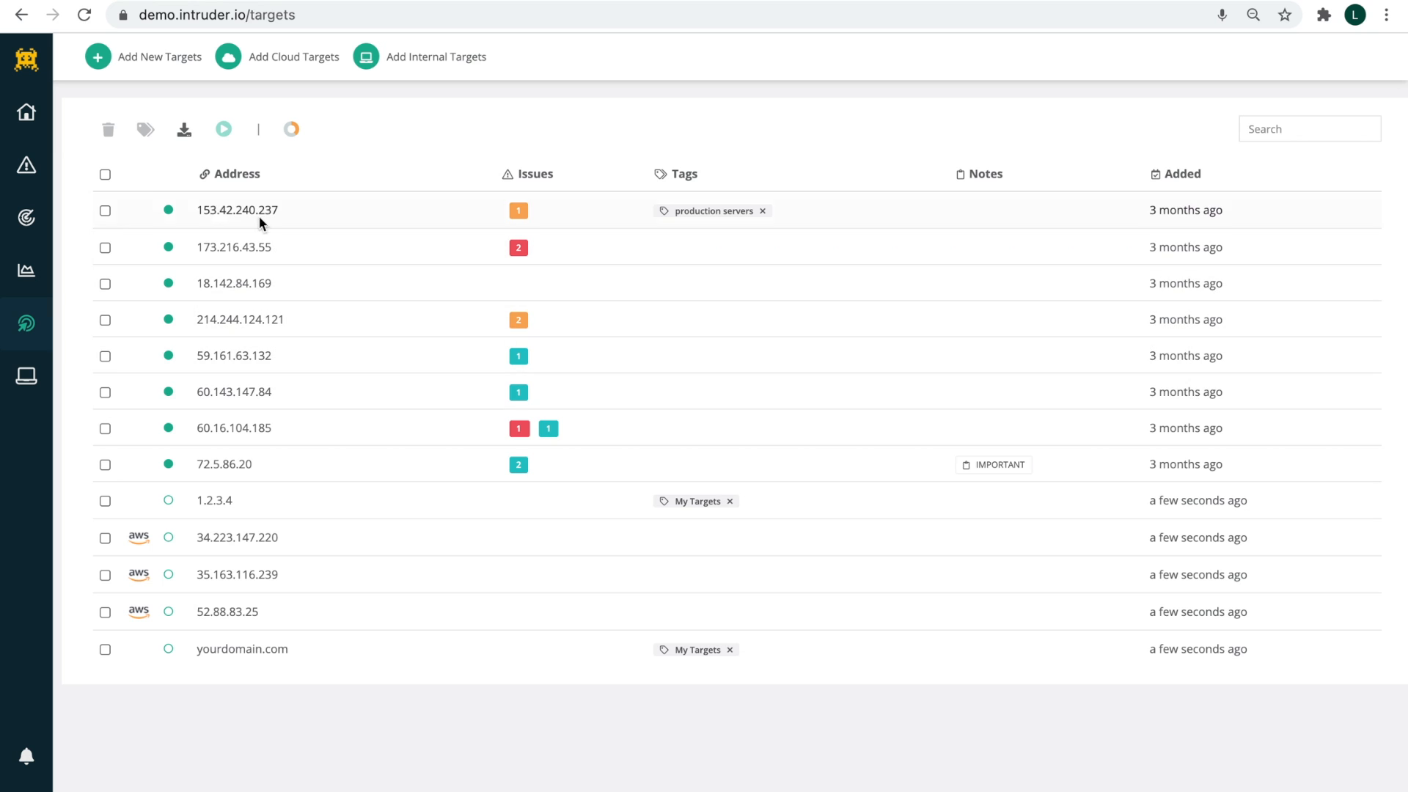
mouse_move(25, 165)
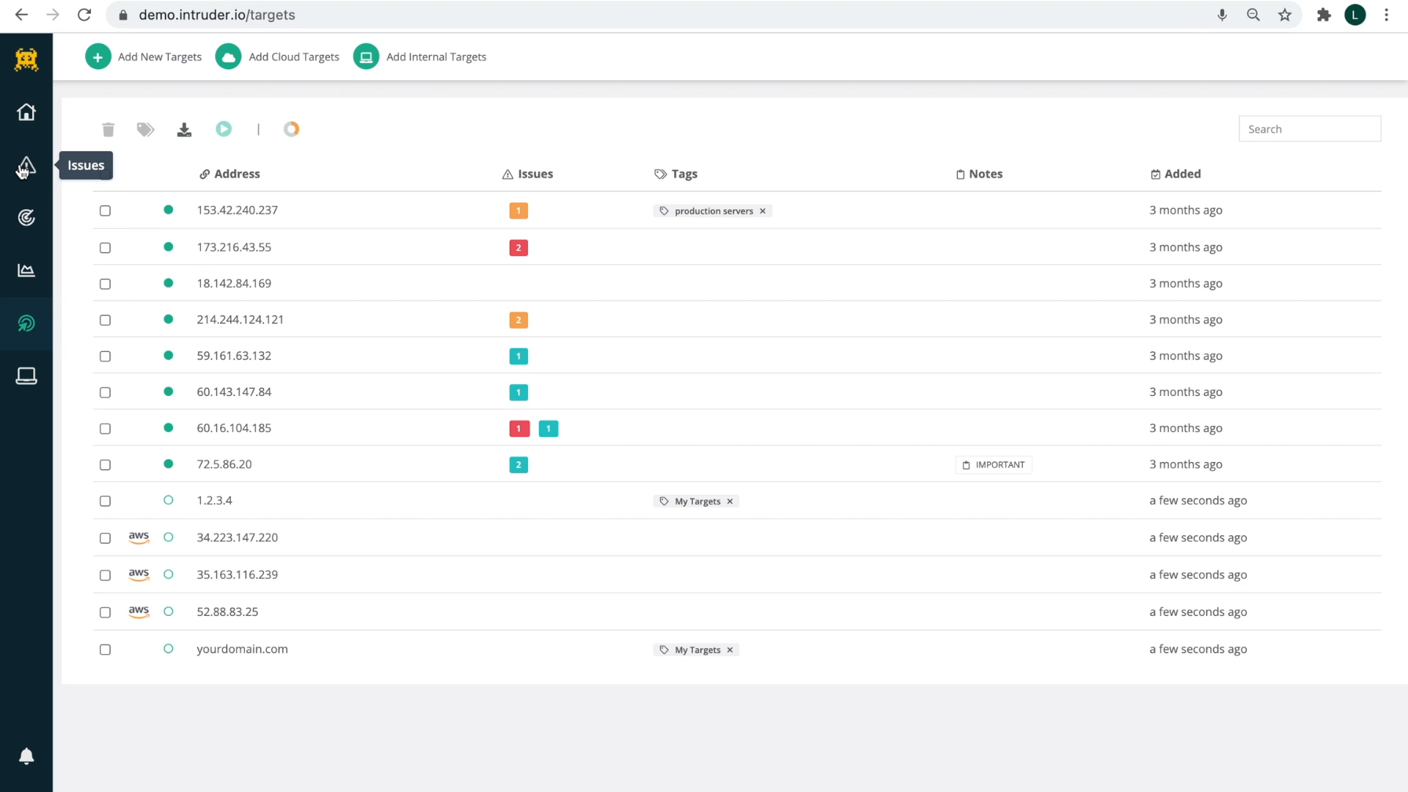
Review the SQL Injection issue's occurrences and remediation advice in the current issues list, then go to Reports.
click(25, 167)
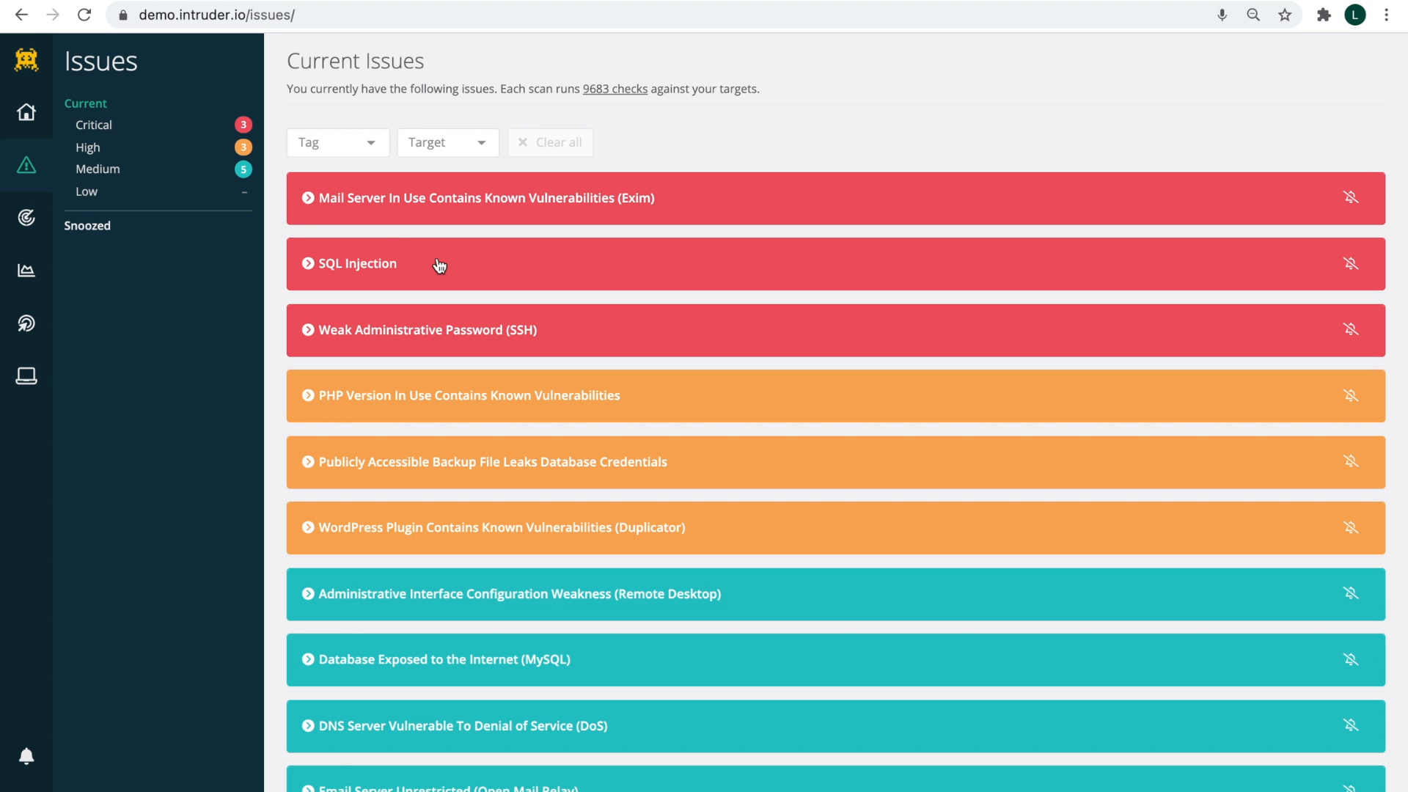
click(357, 263)
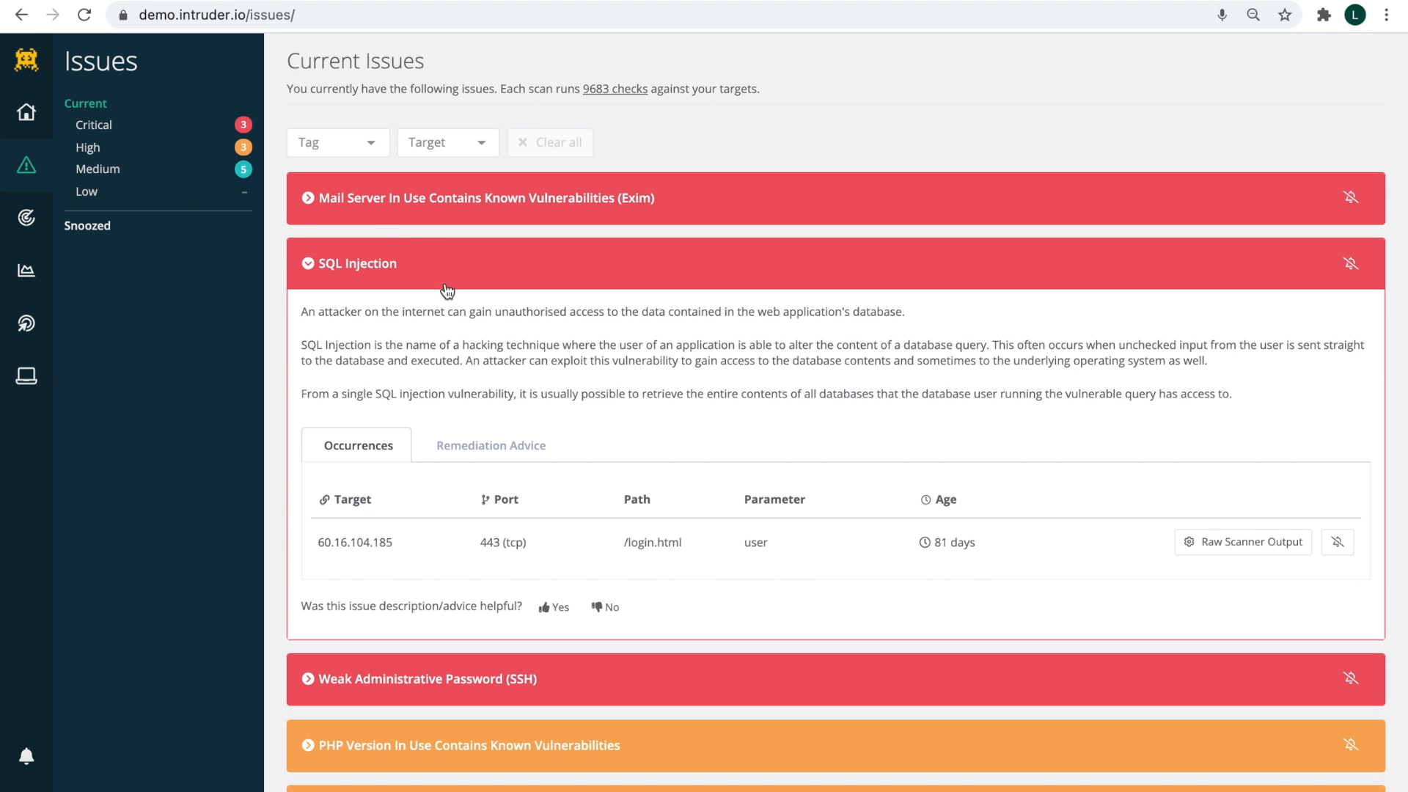
click(491, 444)
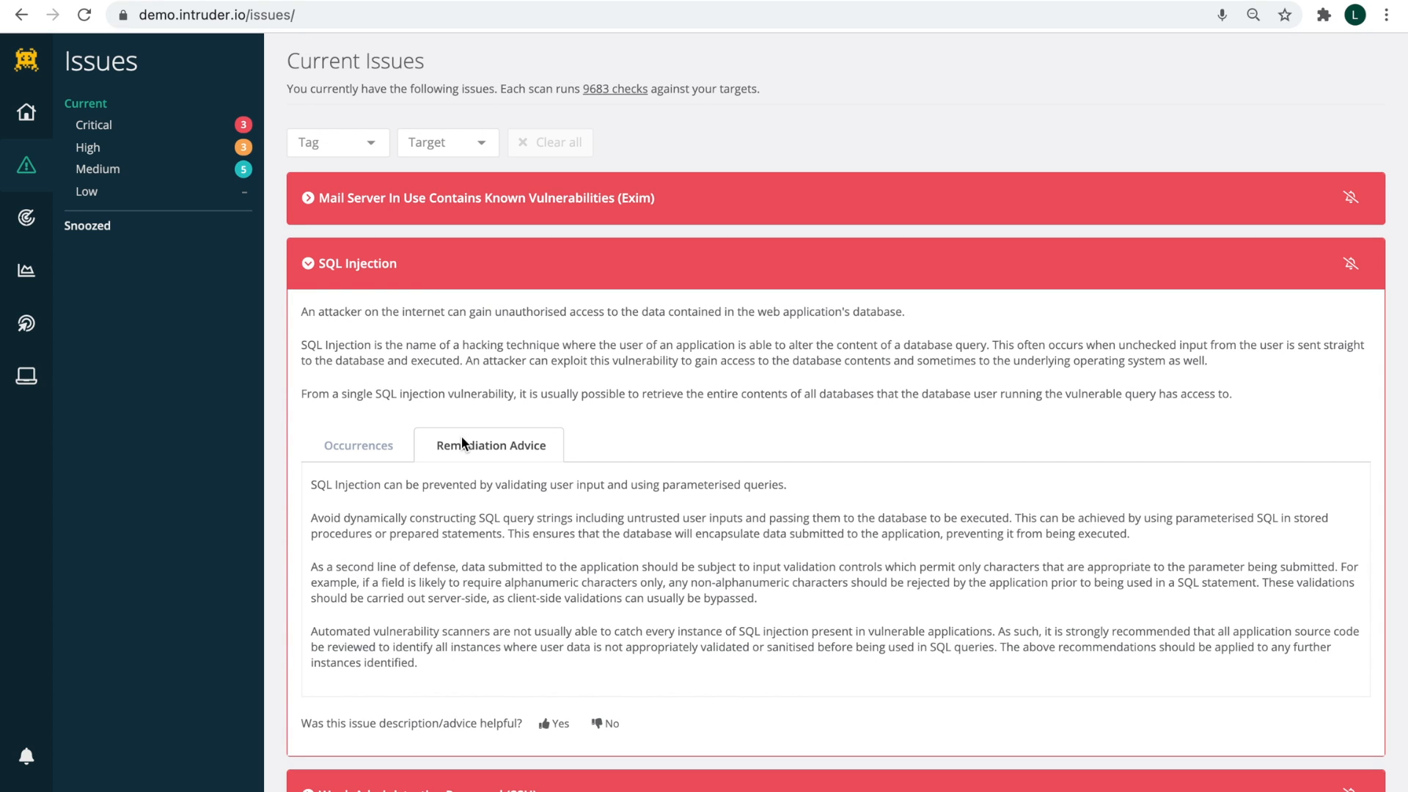
click(359, 262)
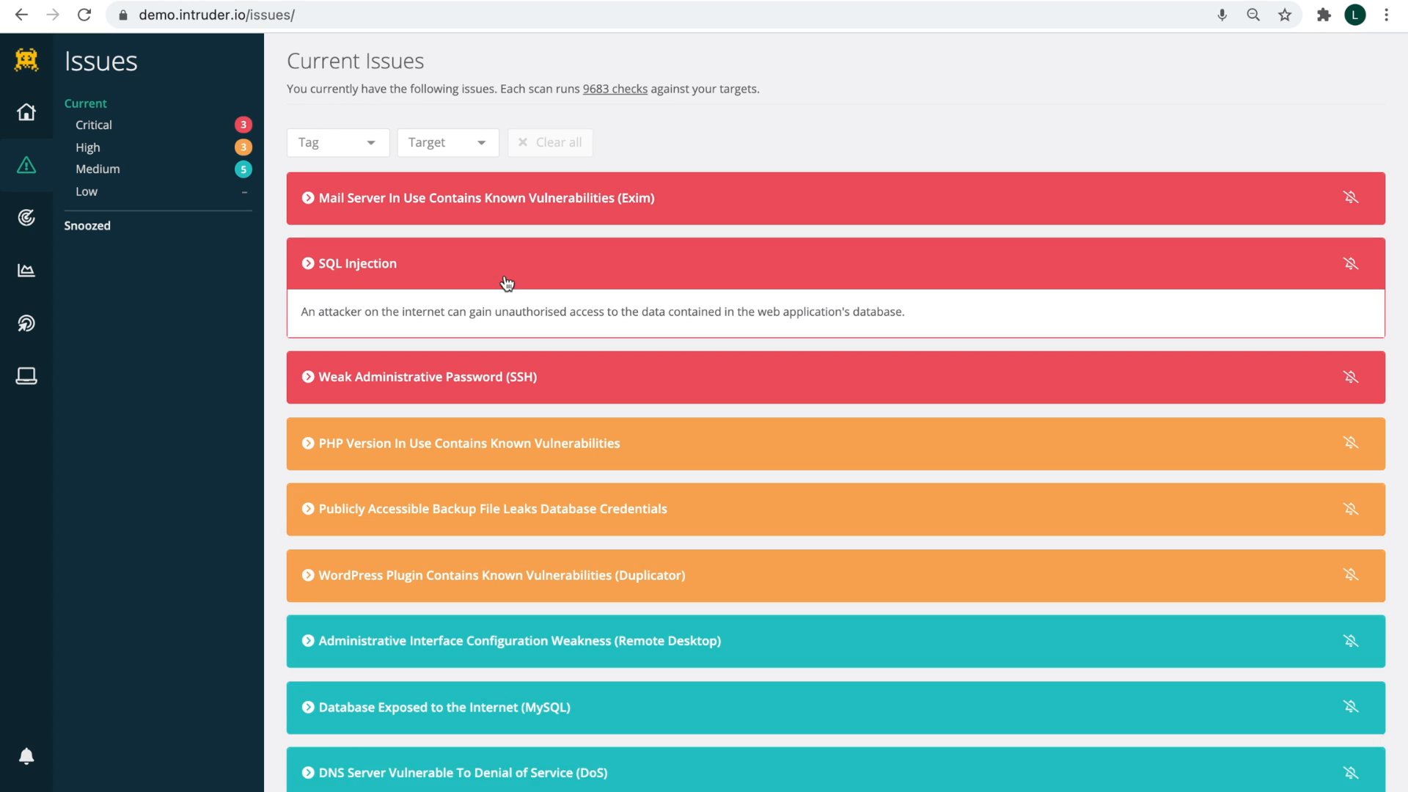
click(354, 263)
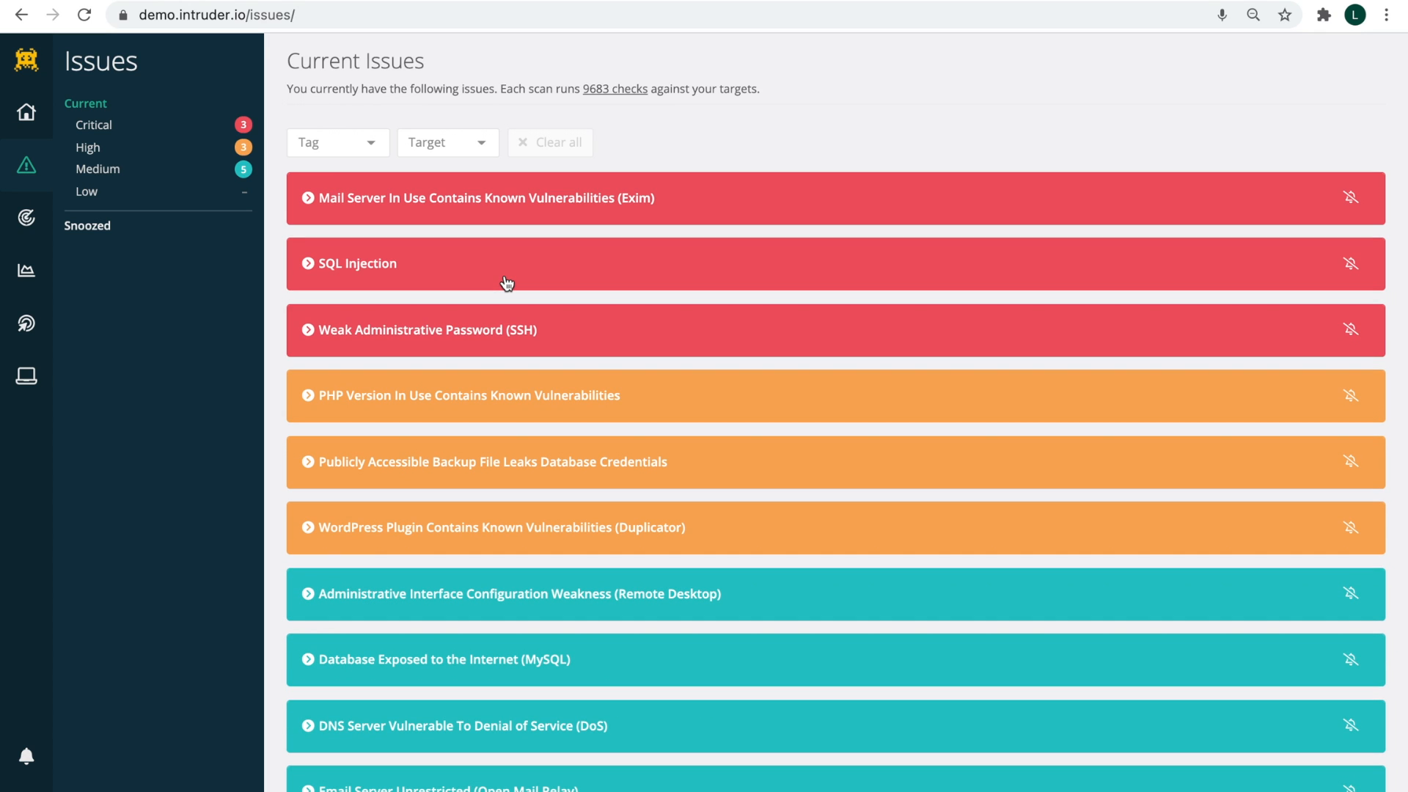
click(26, 271)
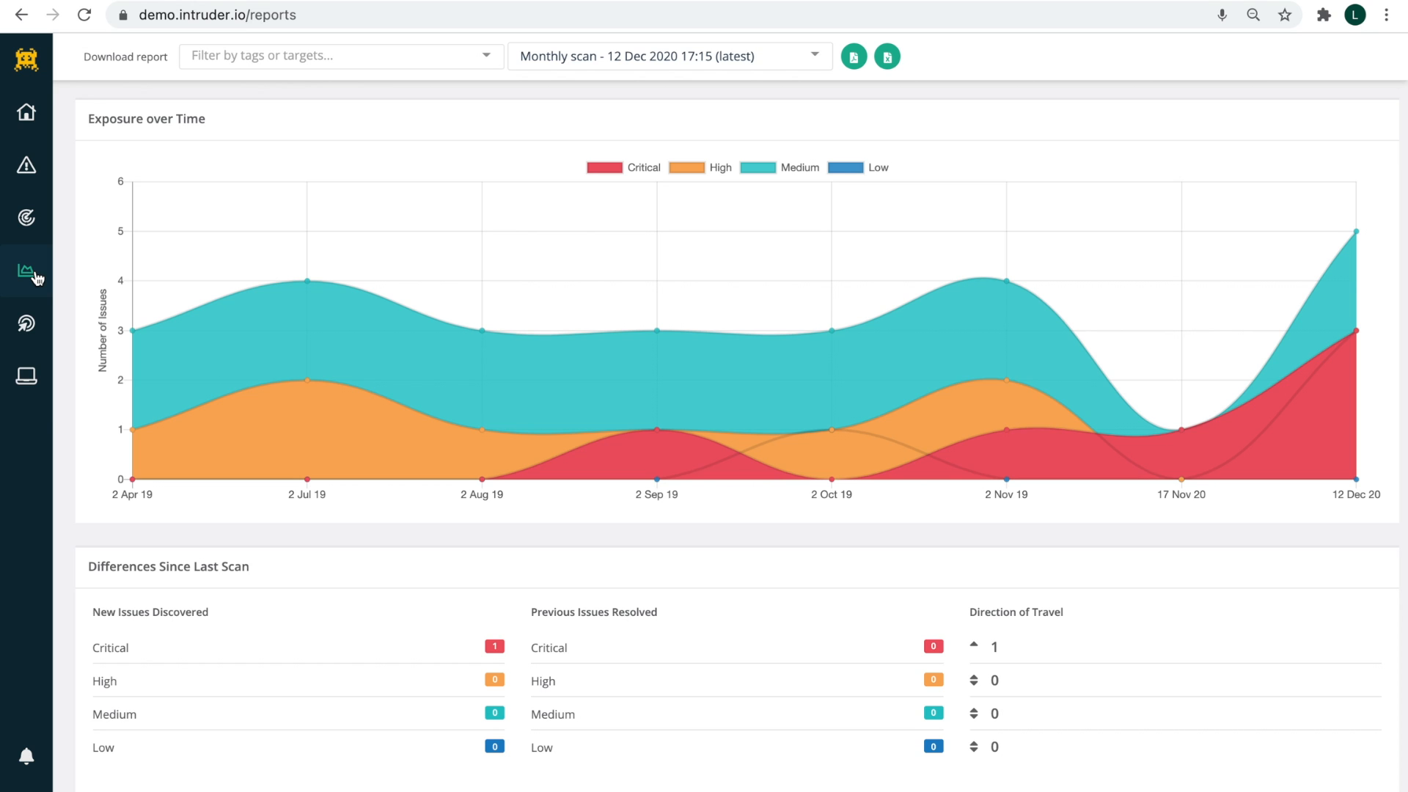
Filter the report to one tag and choose Monthly scan - 12 Dec 2020 17:15 (latest) for PDF download.
click(339, 55)
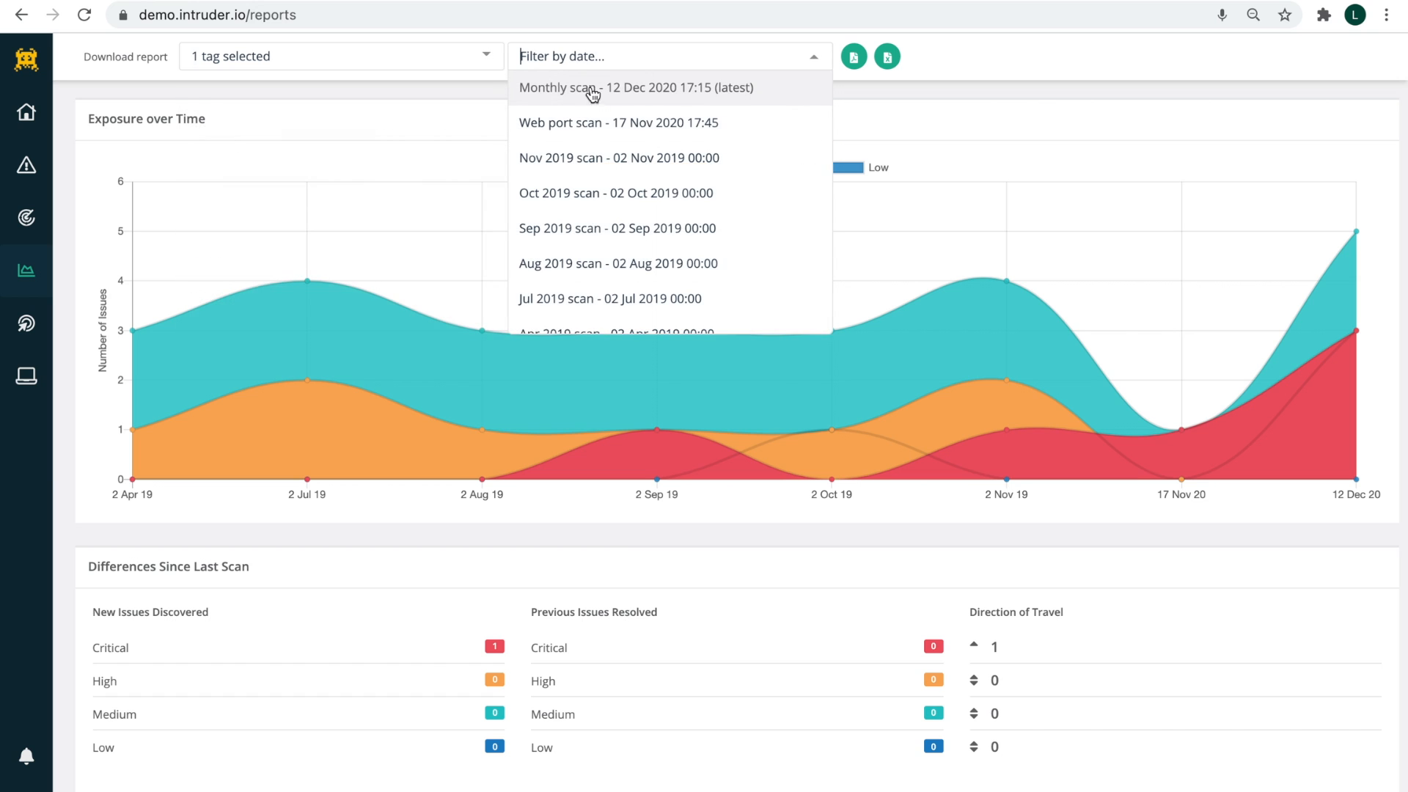
click(635, 86)
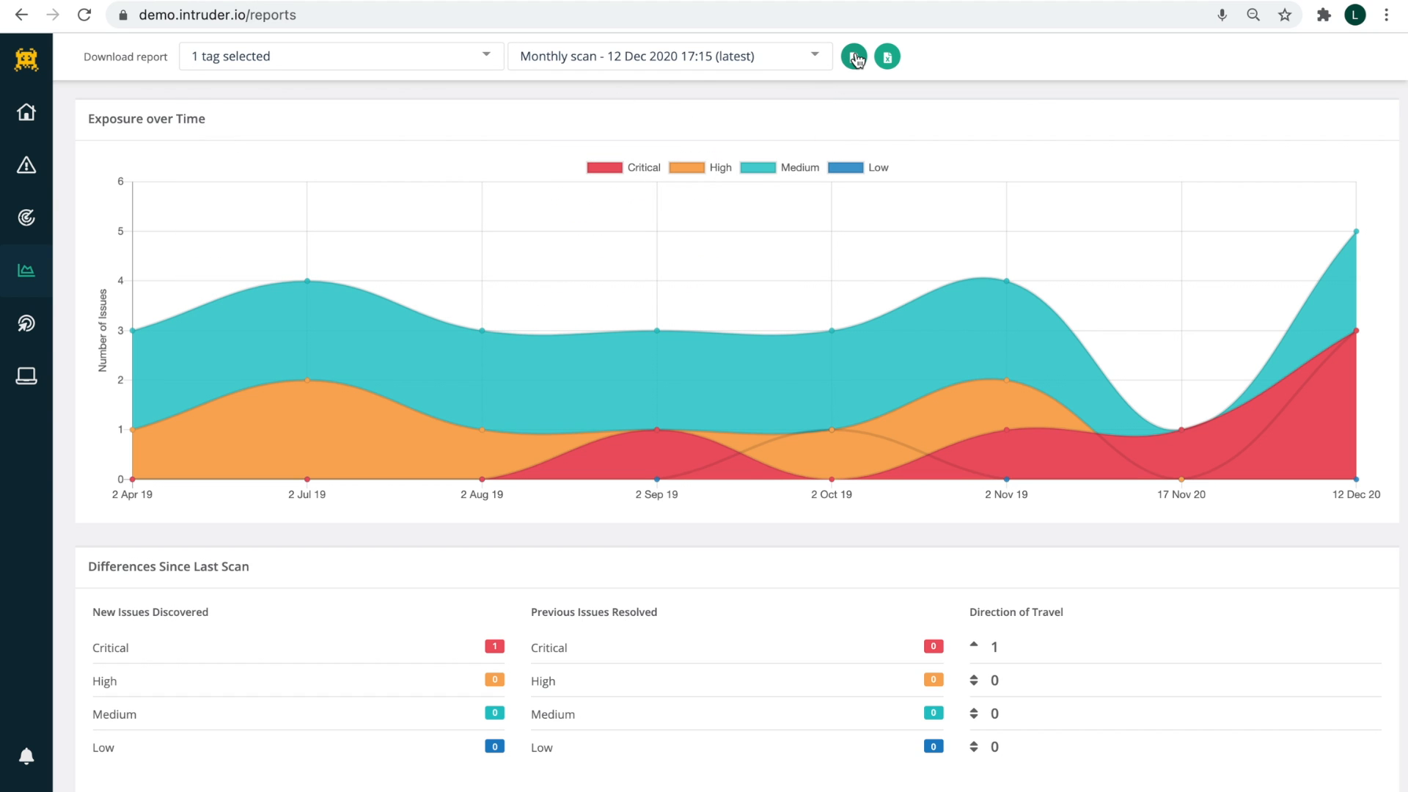
mouse_move(854, 56)
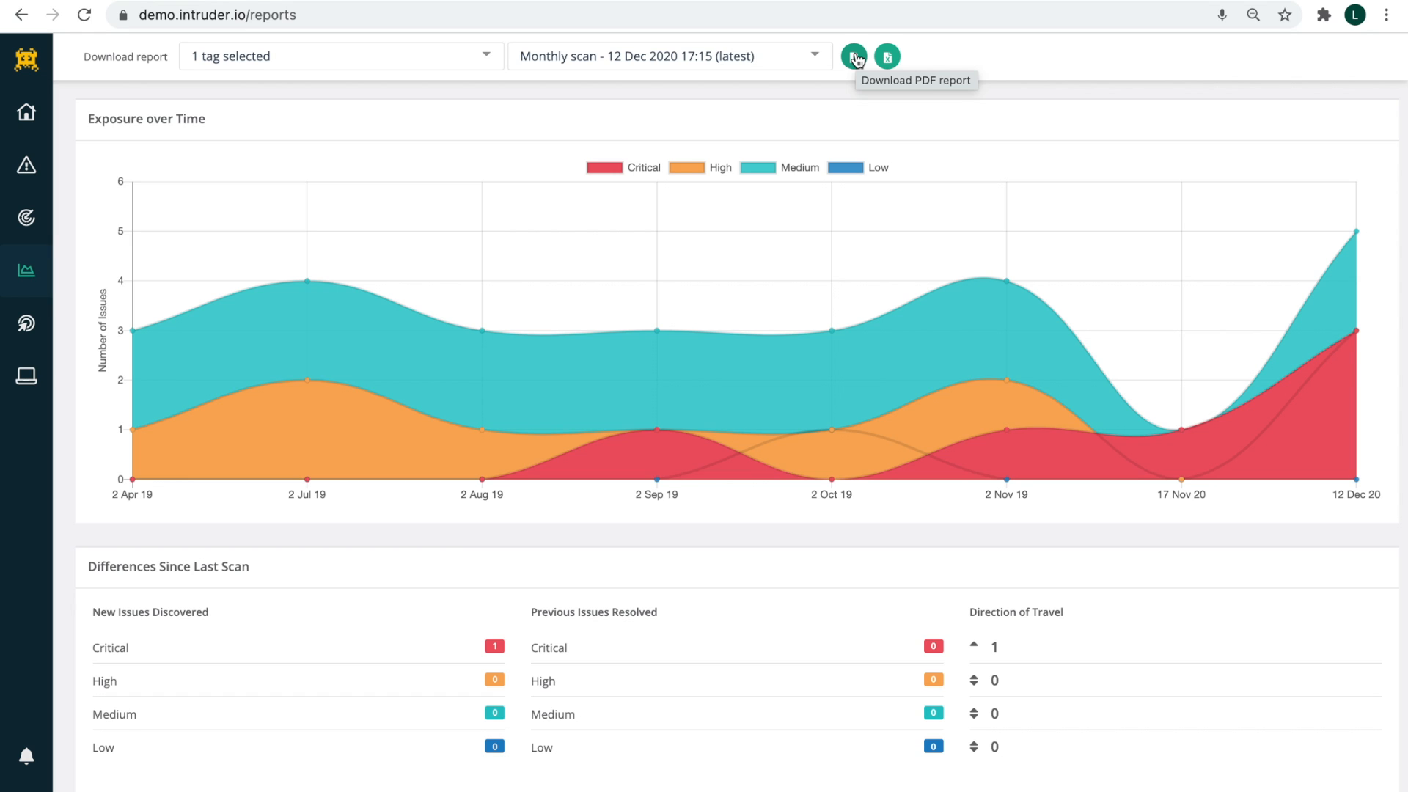